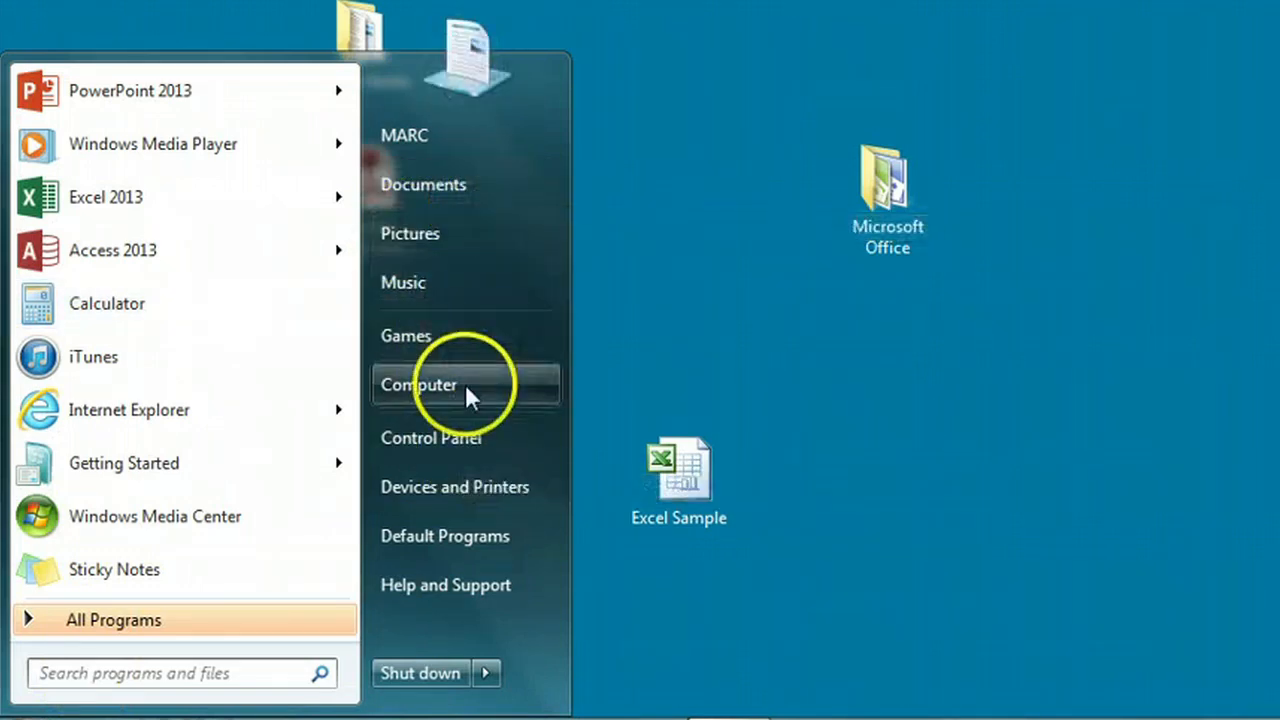
mouse_move(458, 550)
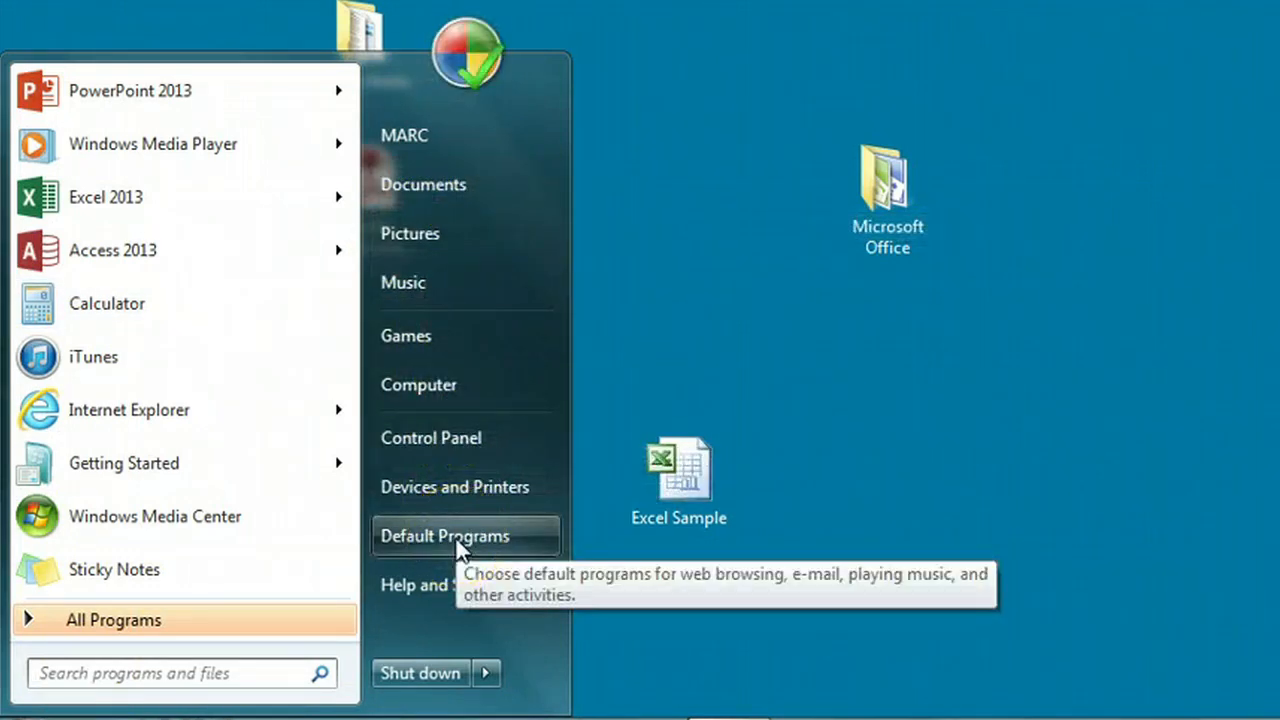
Go to the Default Programs page from the Start menu.
click(445, 536)
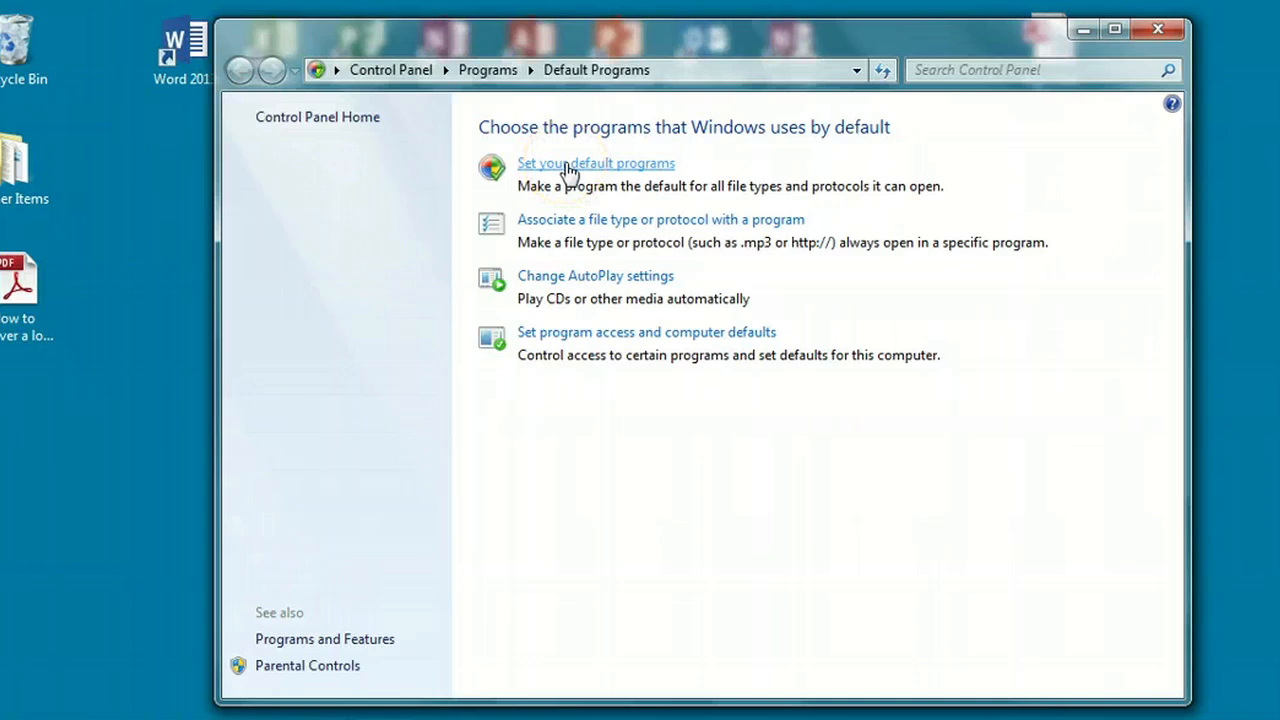
Enter 'Set your default programs' and scroll the program list down to Word (desktop).
click(595, 163)
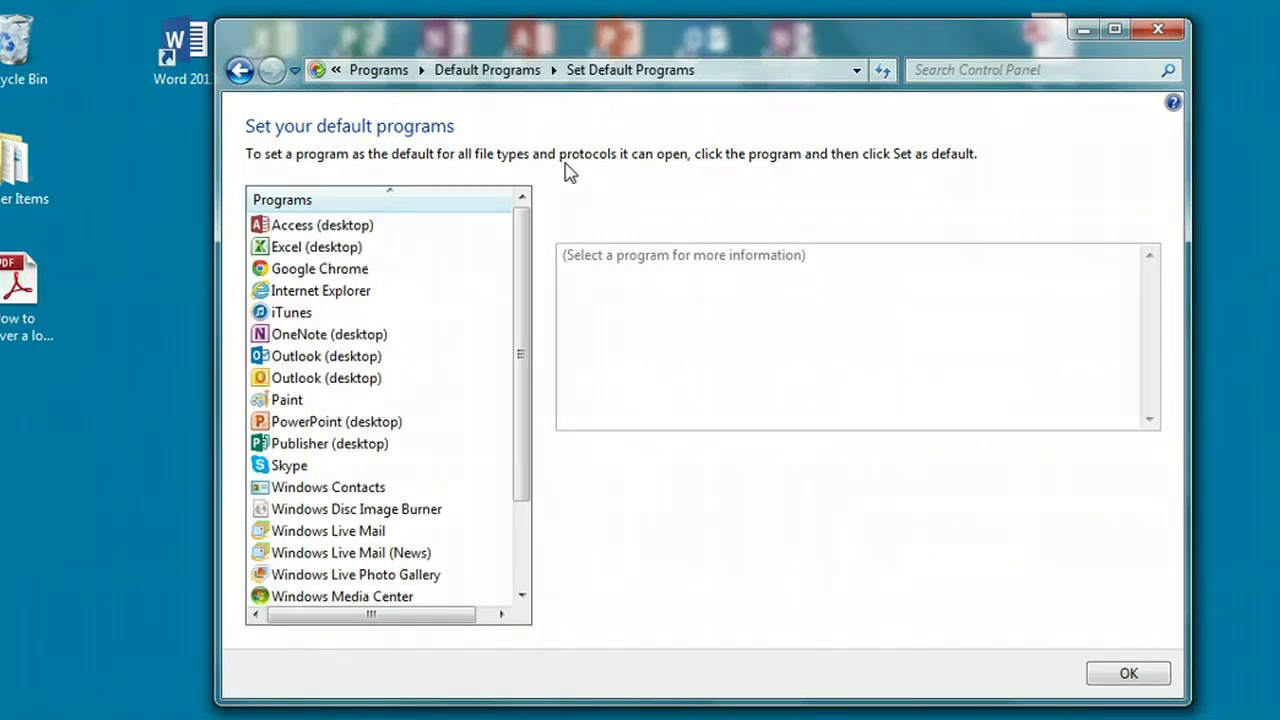
mouse_move(520, 235)
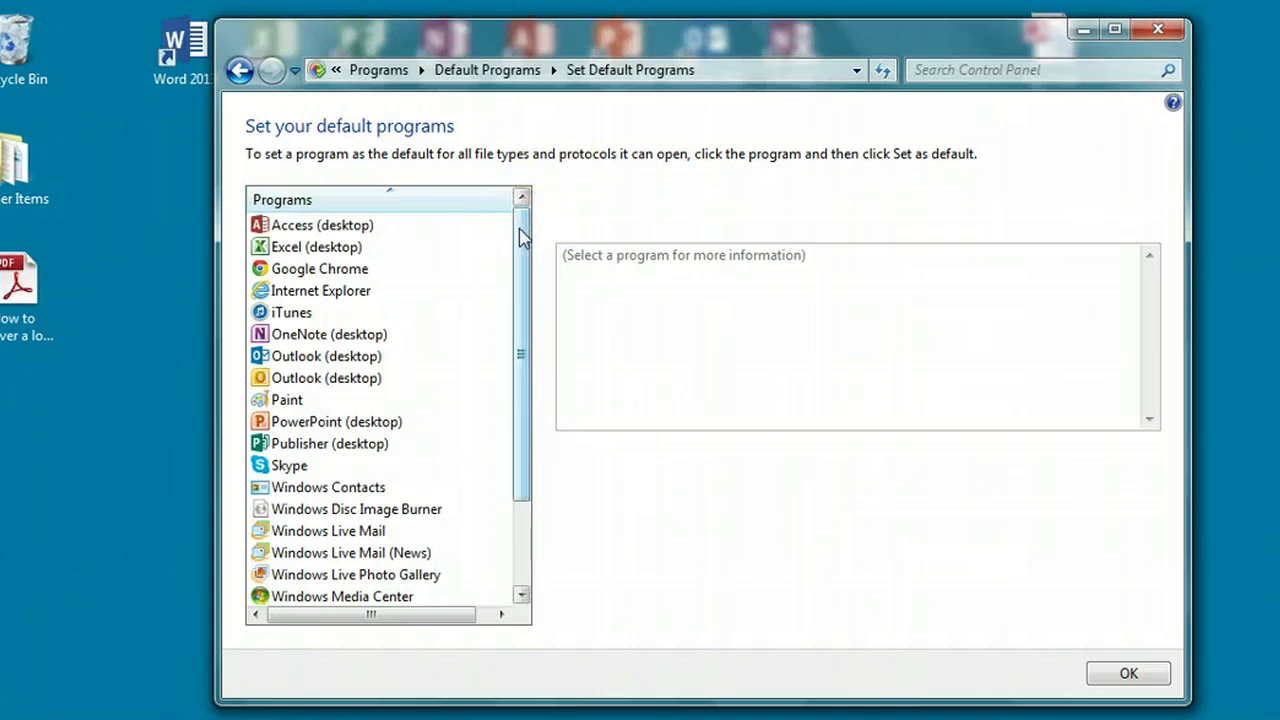
scroll(down, 3)
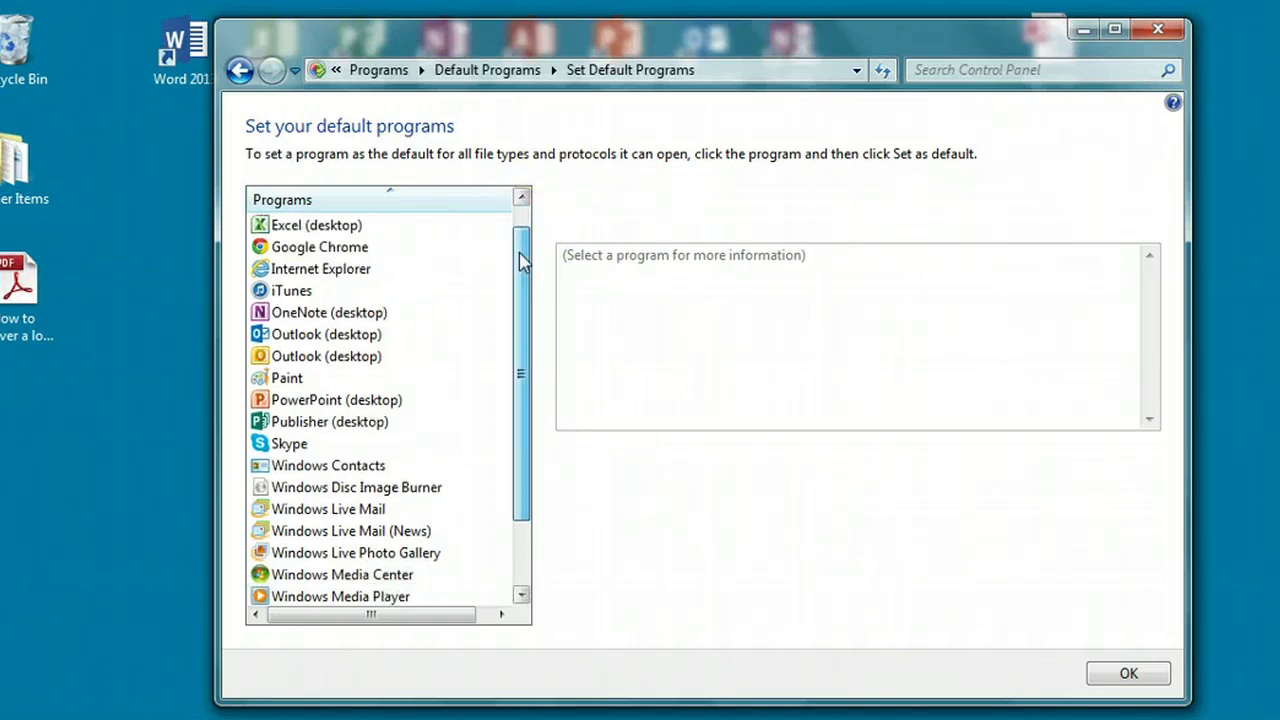
scroll(down, 3)
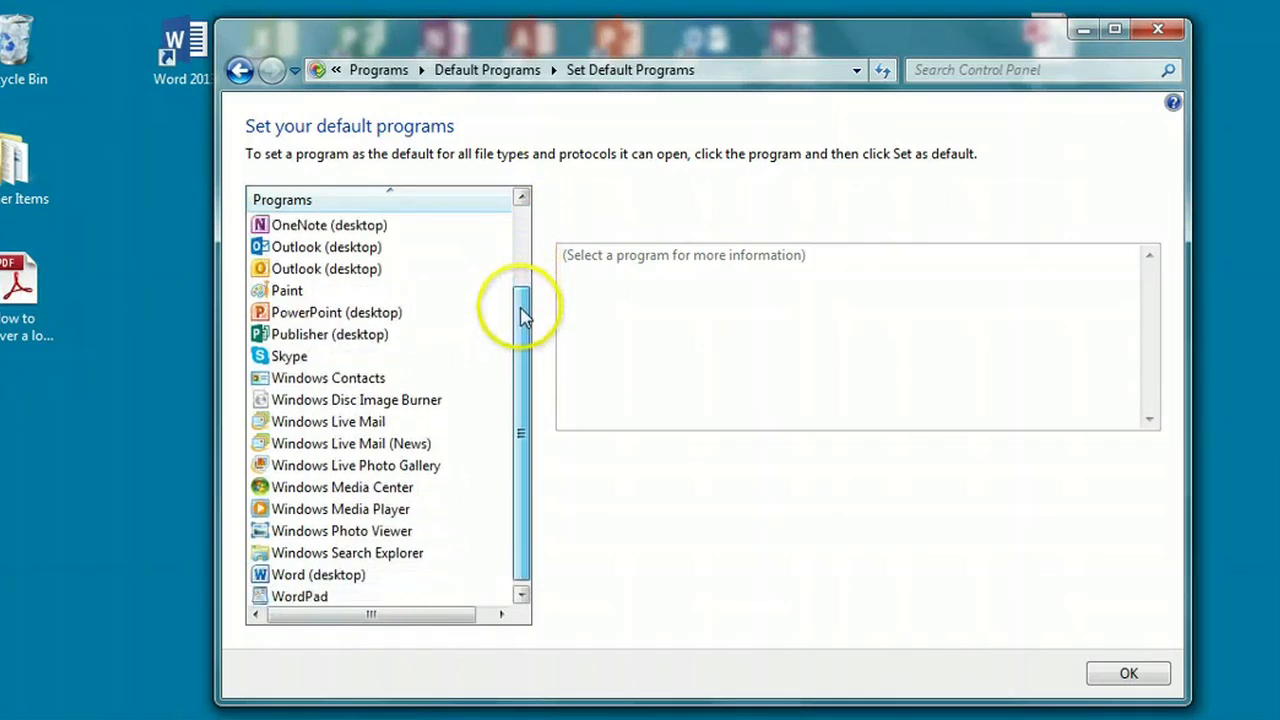
mouse_move(455, 405)
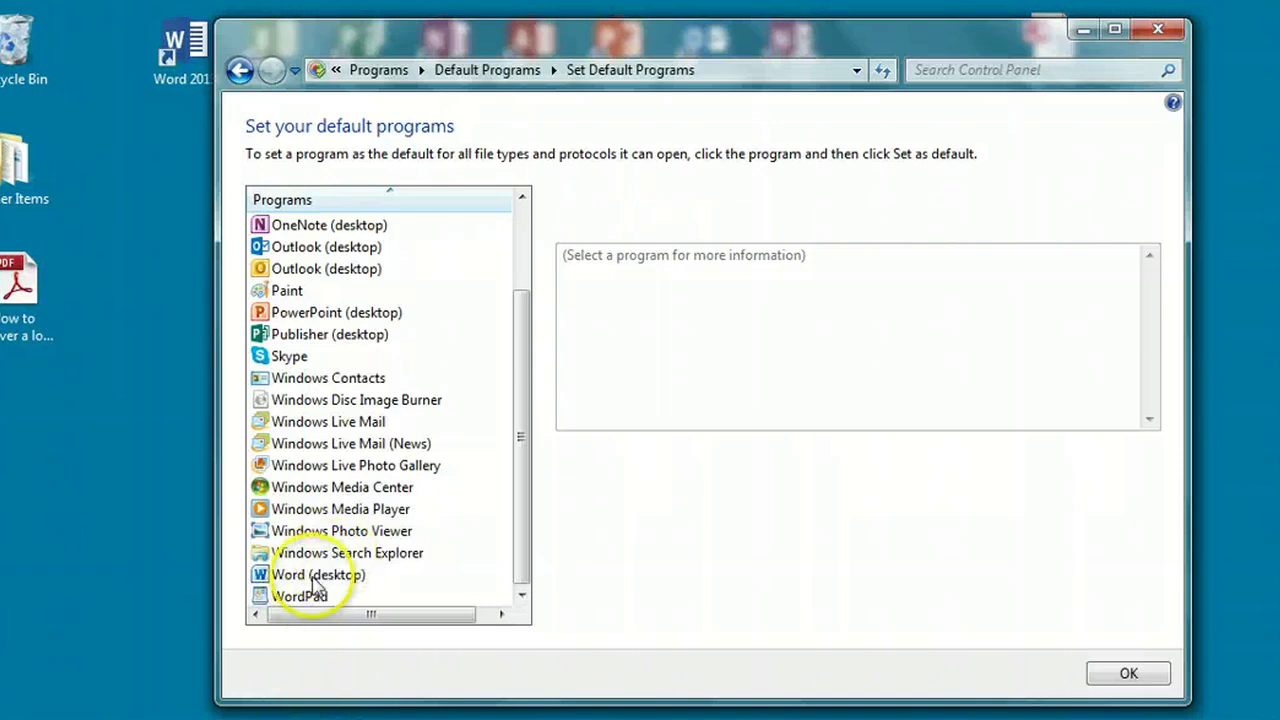
Select Word (desktop), give it all its defaults, and confirm with OK.
click(318, 574)
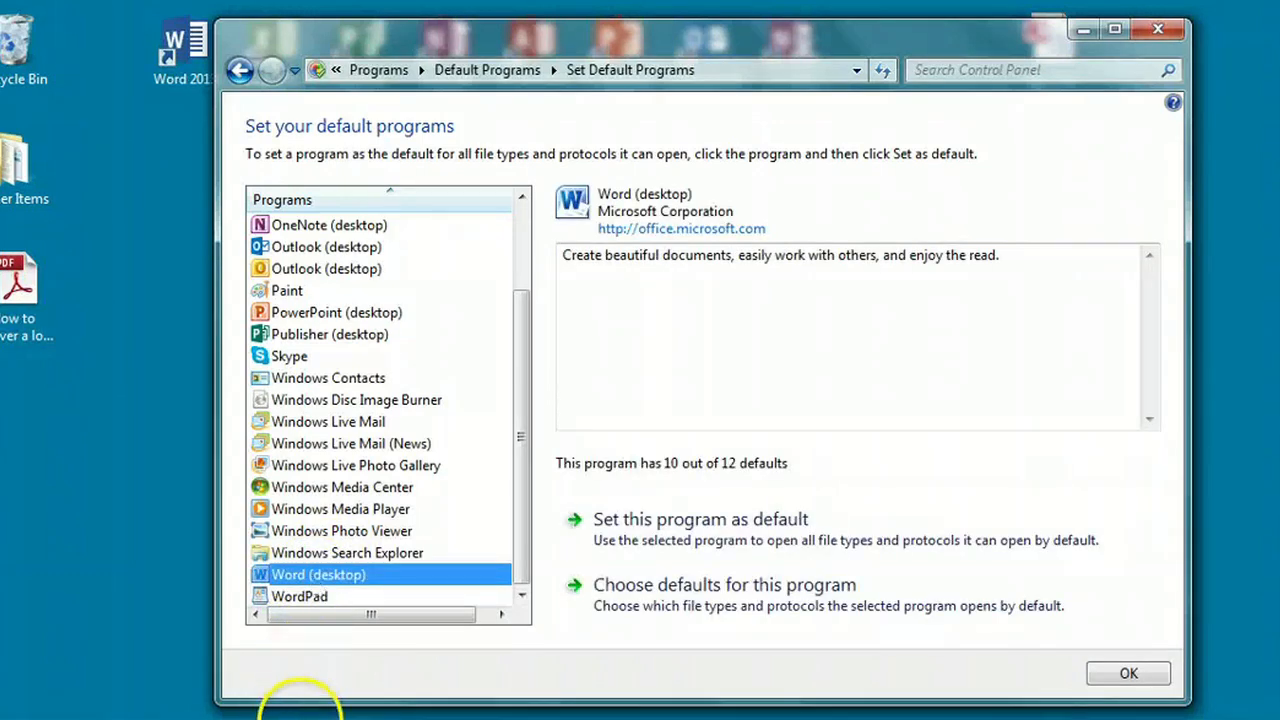
mouse_move(520, 515)
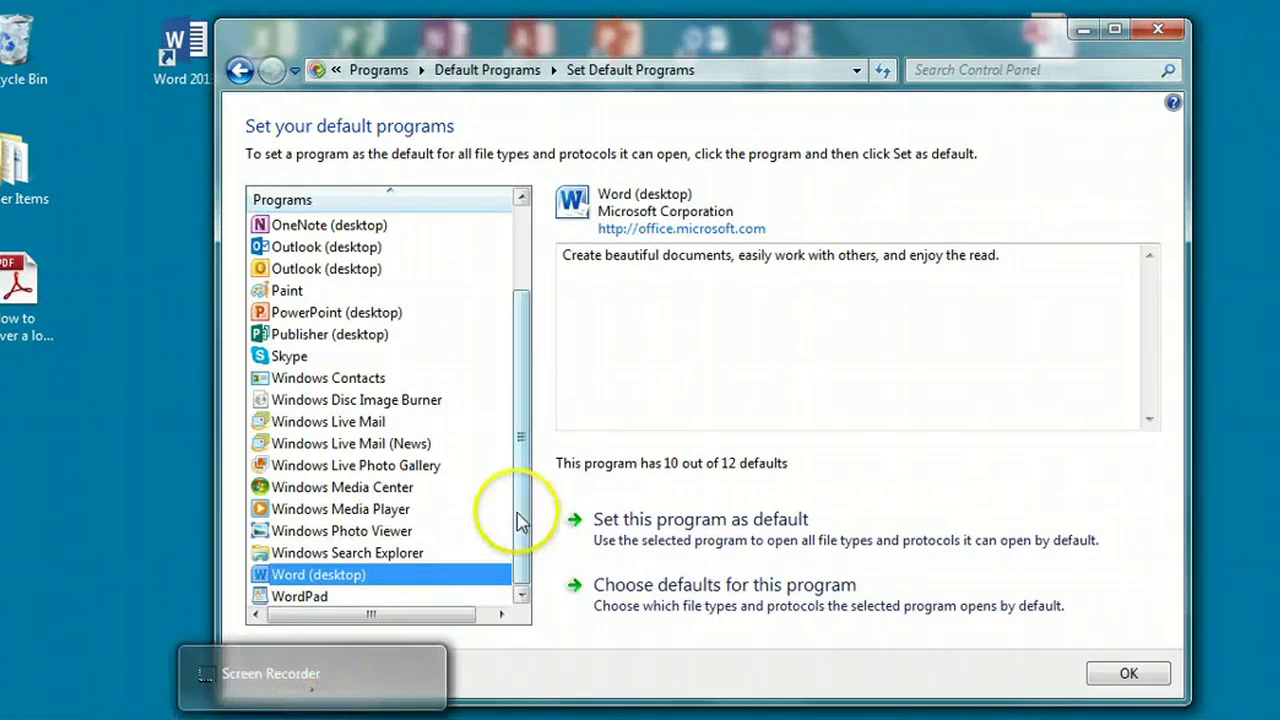
mouse_move(645, 498)
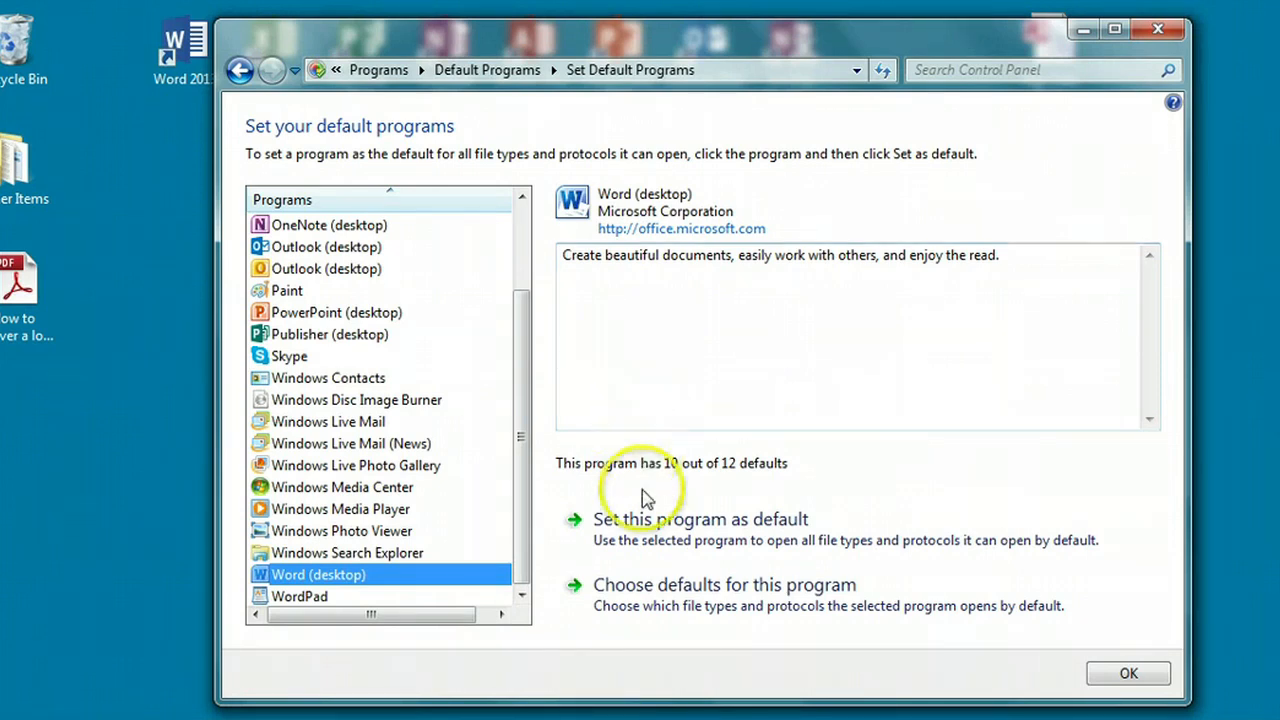
mouse_move(650, 530)
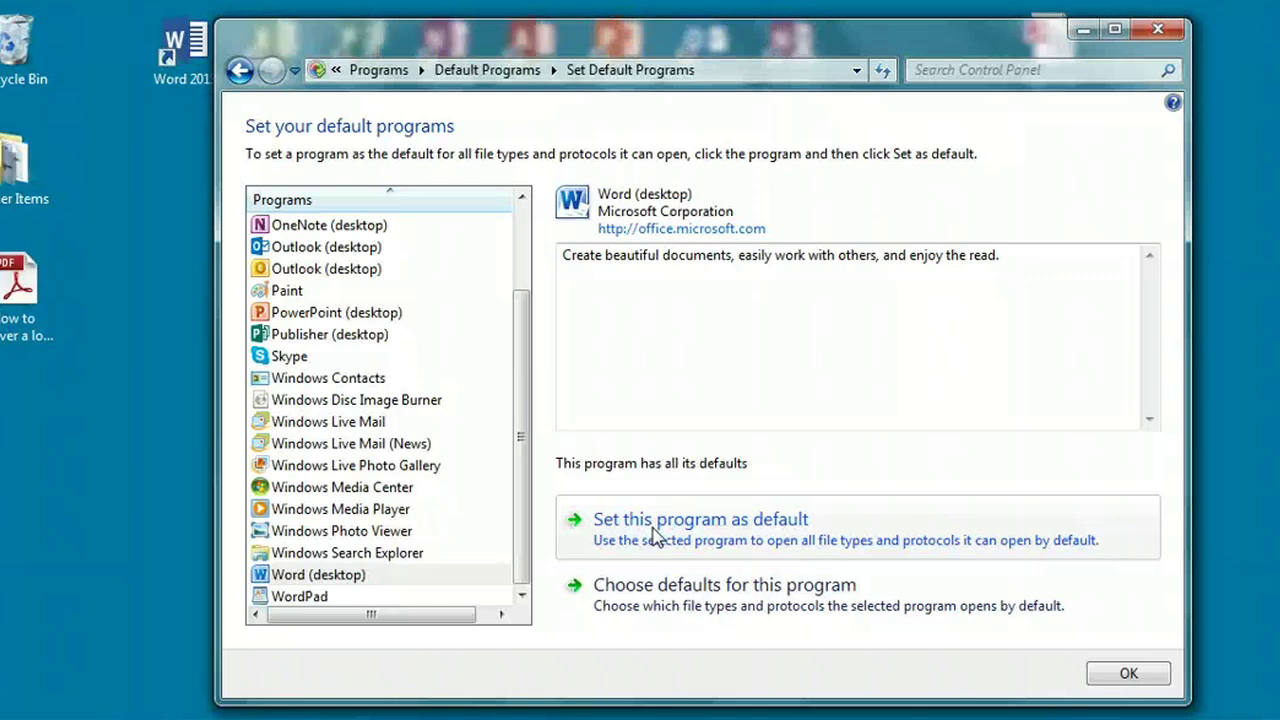
mouse_move(1050, 625)
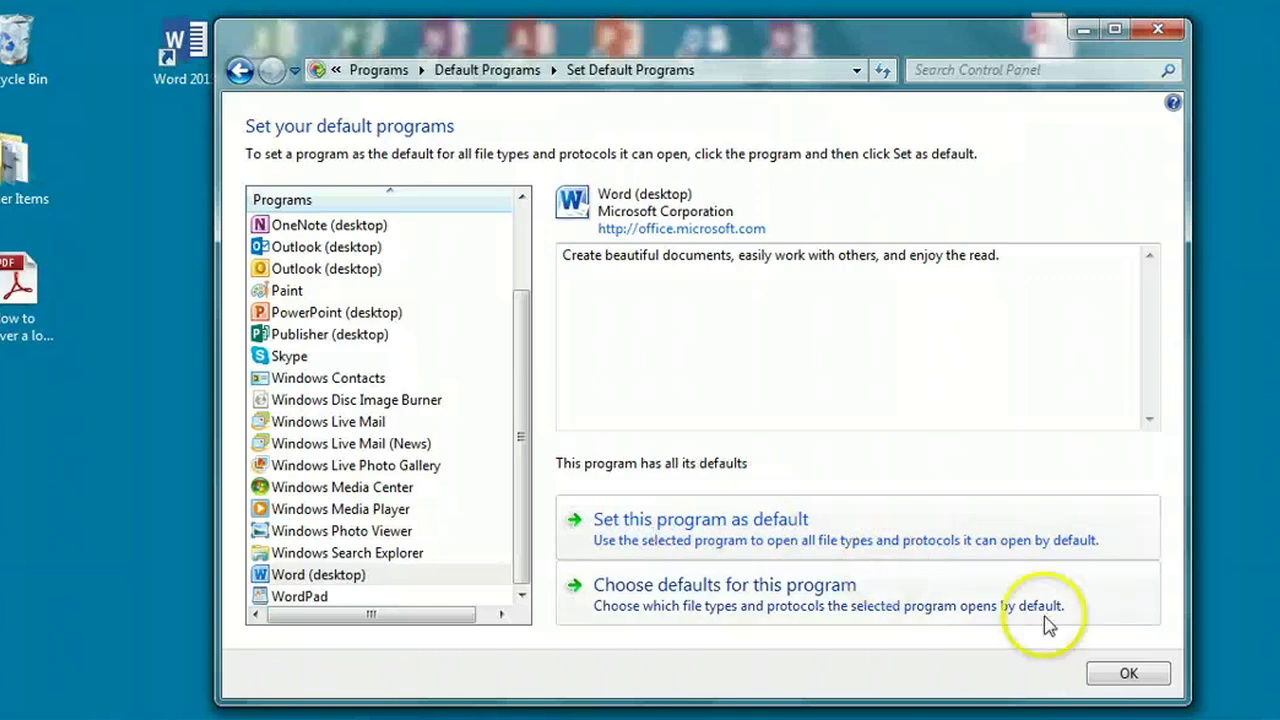
click(239, 69)
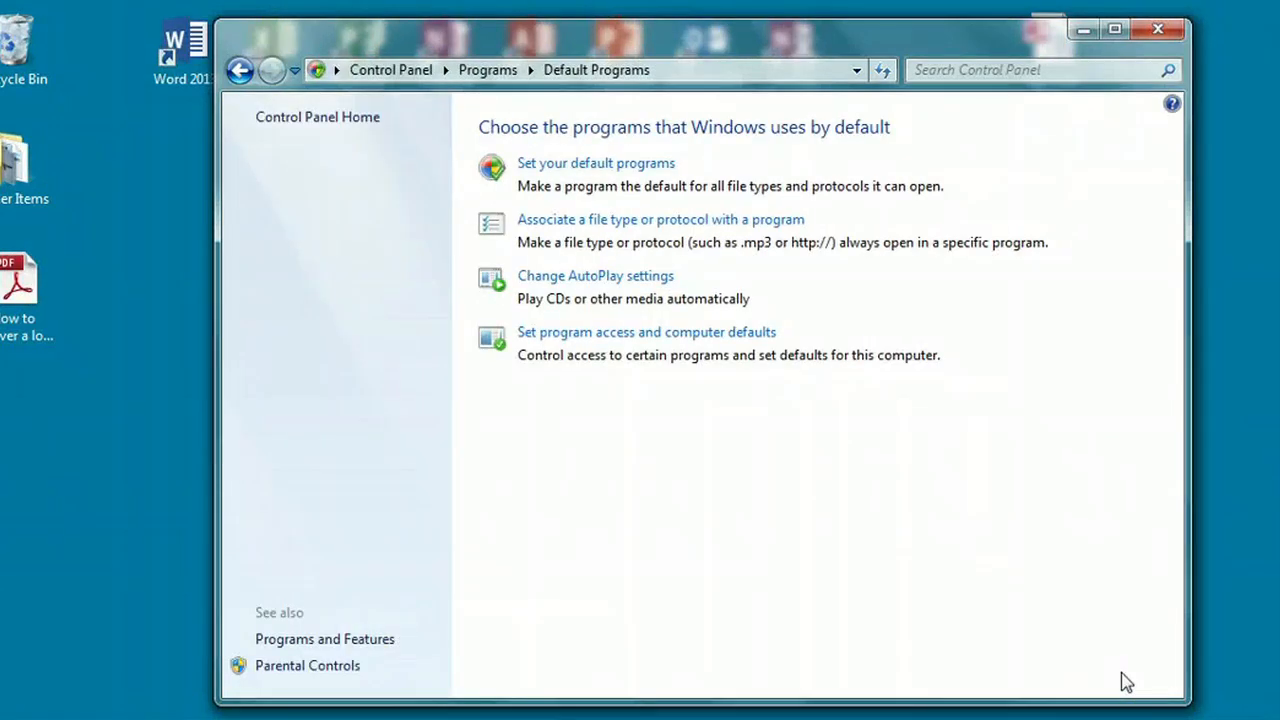